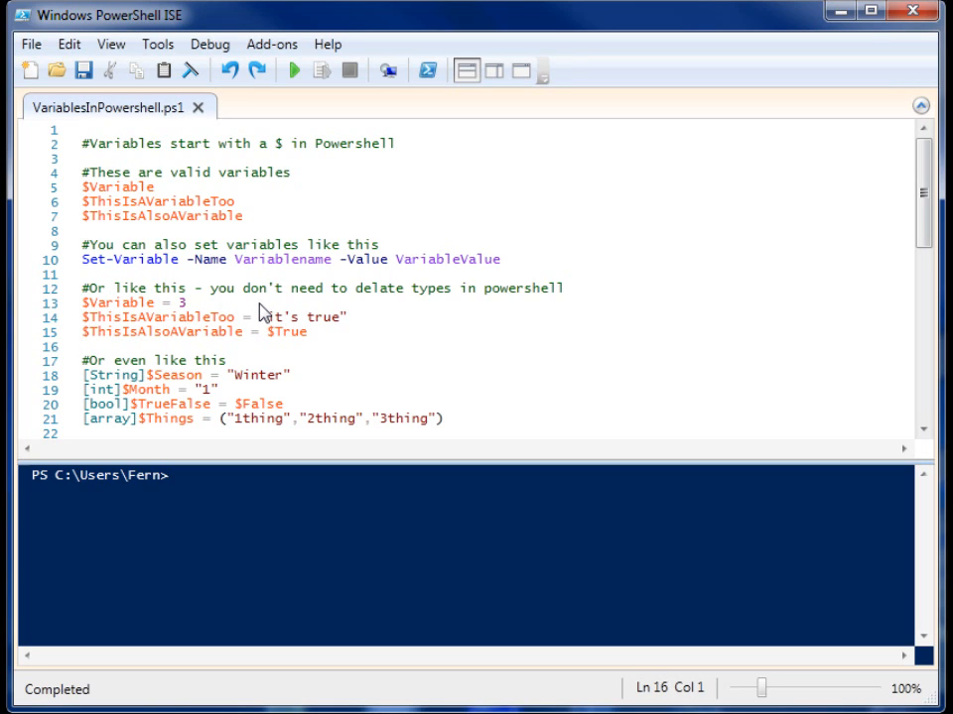
Review the valid variable name examples and the Set-Variable line in the script.
{"action": "left_click", "coordinate": [81, 346]}
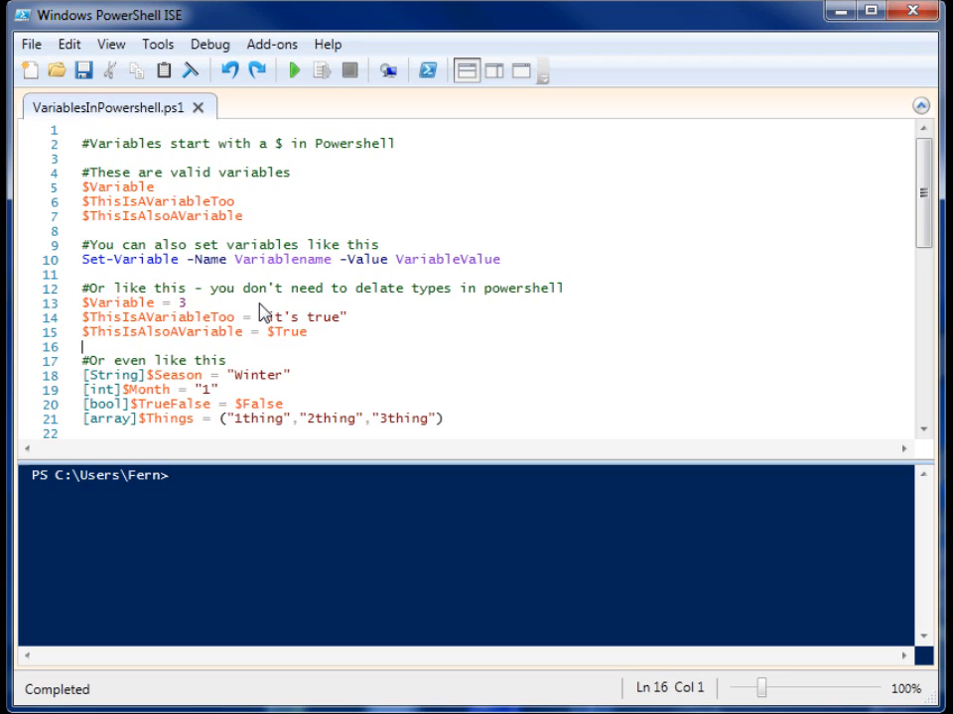
{"action": "mouse_move", "coordinate": [237, 300]}
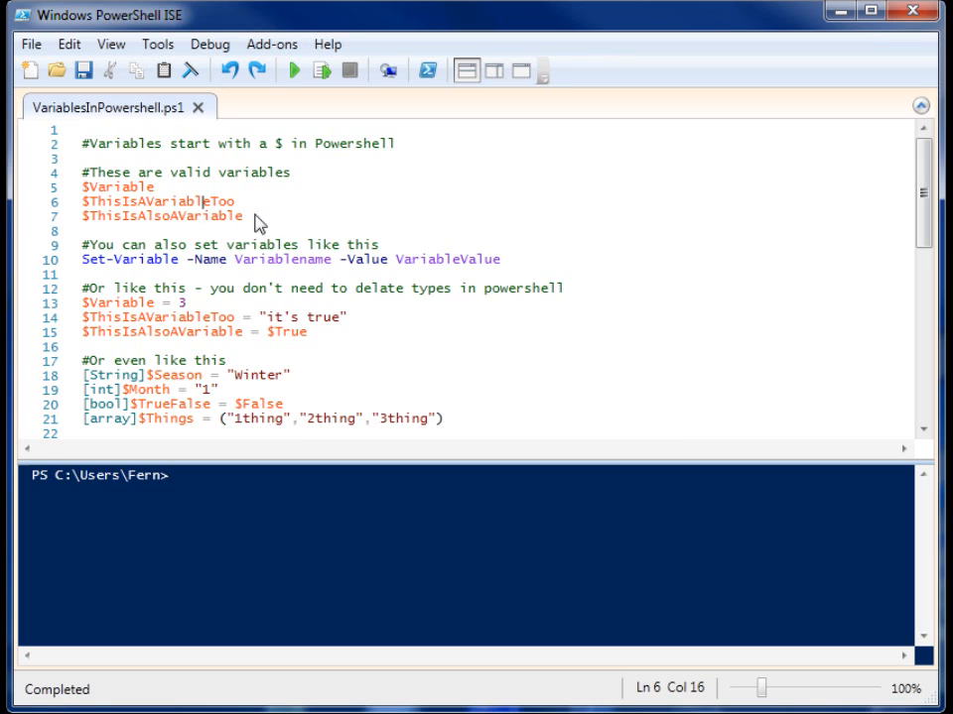
{"action": "left_click", "coordinate": [154, 187]}
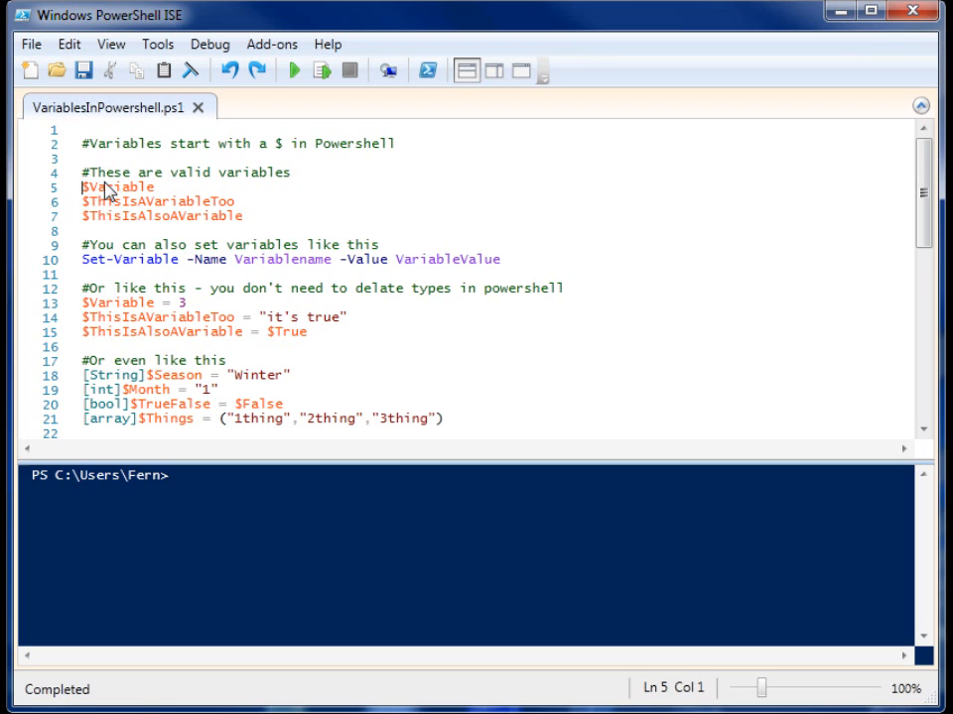
{"action": "double_click", "coordinate": [103, 186]}
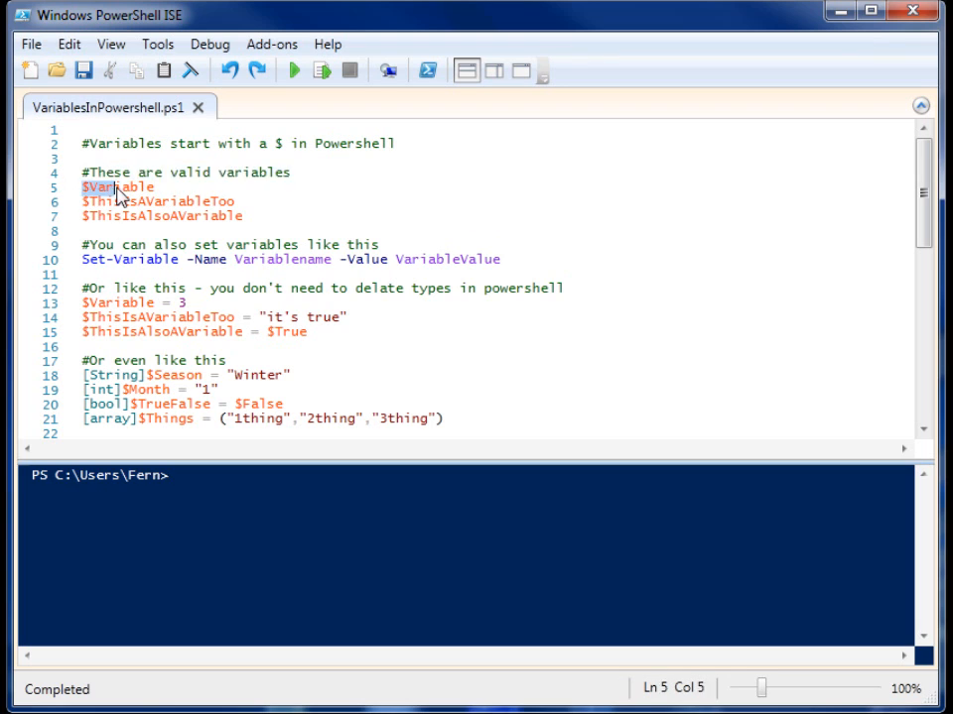
{"action": "left_click", "coordinate": [155, 187]}
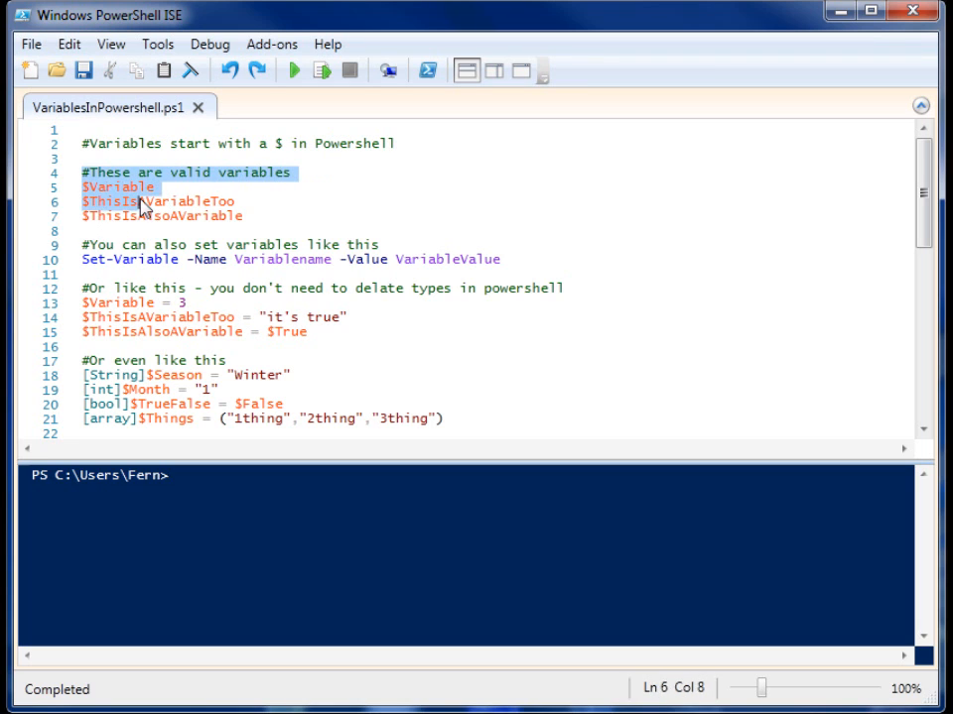
{"action": "left_click", "coordinate": [241, 215]}
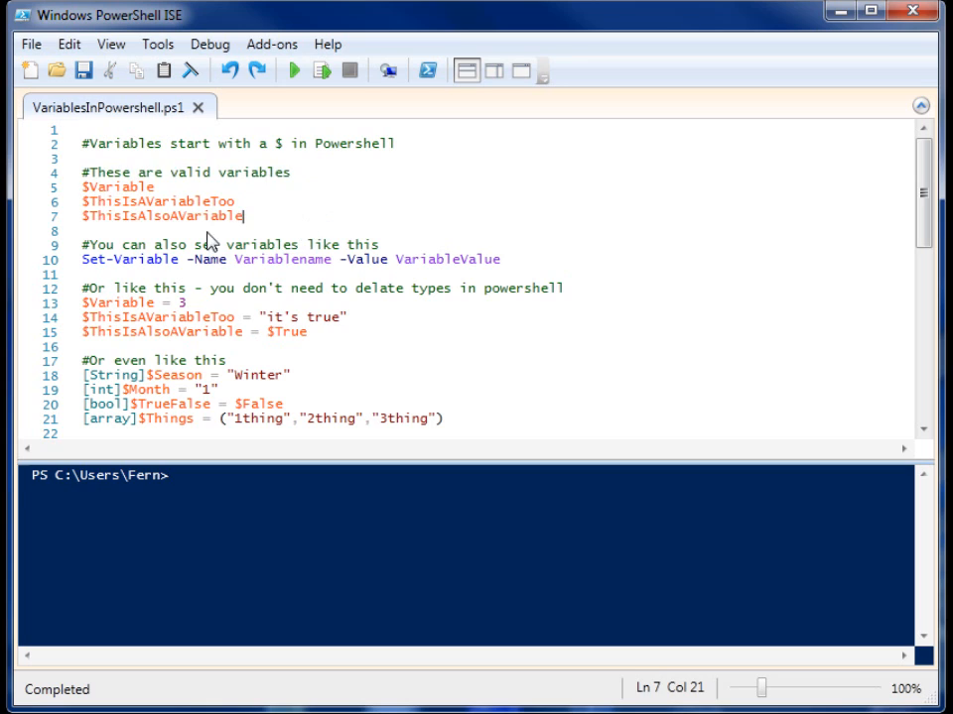
{"action": "mouse_move", "coordinate": [129, 244]}
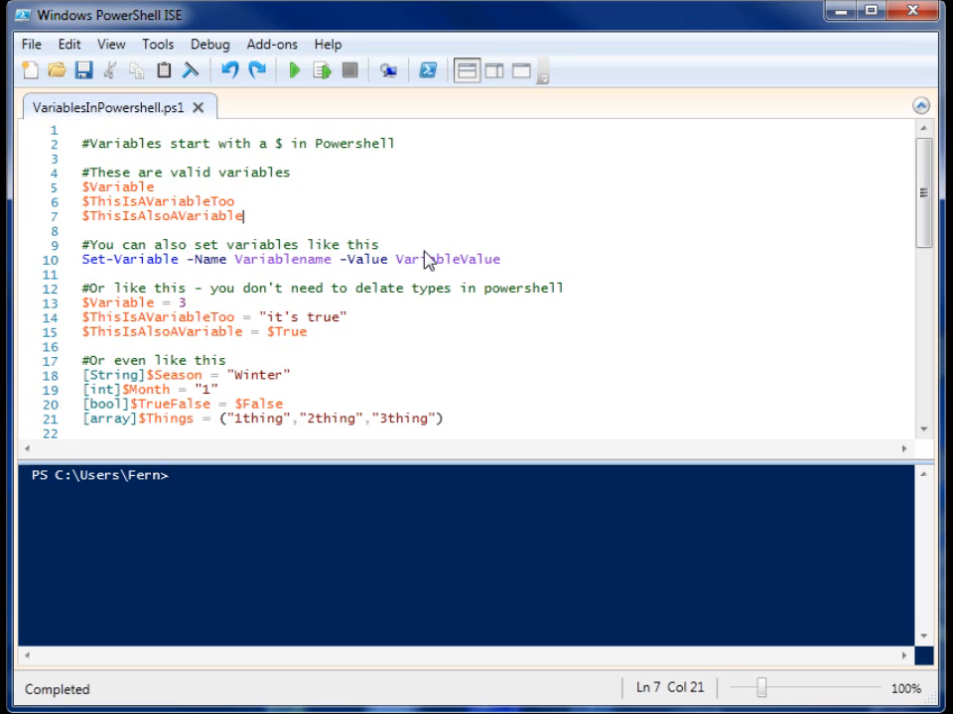
{"action": "left_click", "coordinate": [447, 259]}
{"action": "type", "text": " -"}
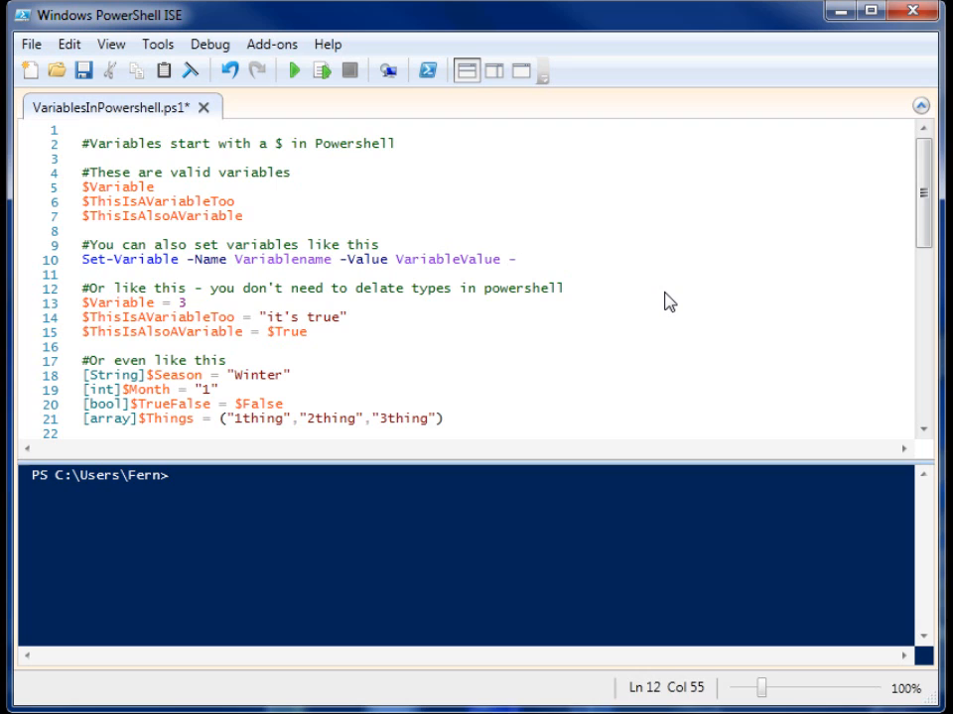
{"action": "left_click", "coordinate": [515, 259]}
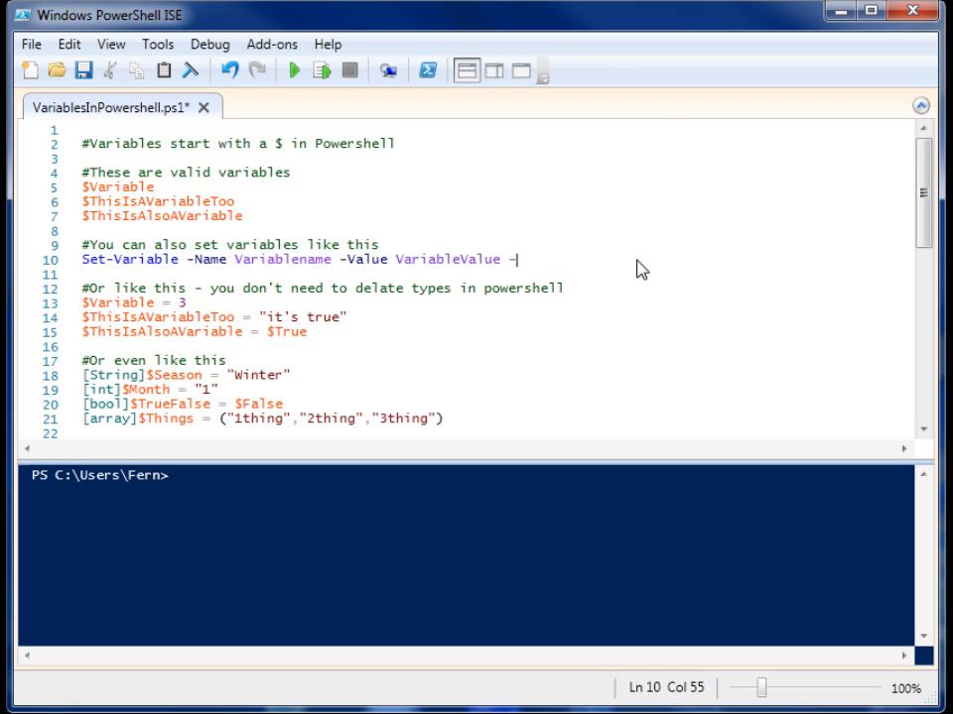
{"action": "type", "text": "-"}
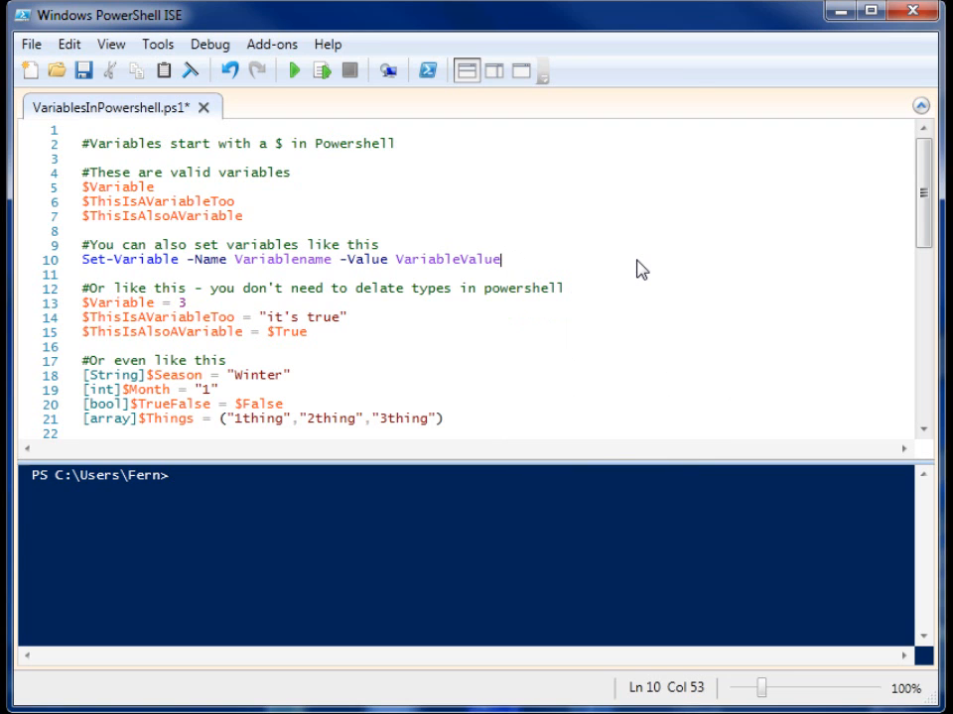
{"action": "mouse_move", "coordinate": [235, 308]}
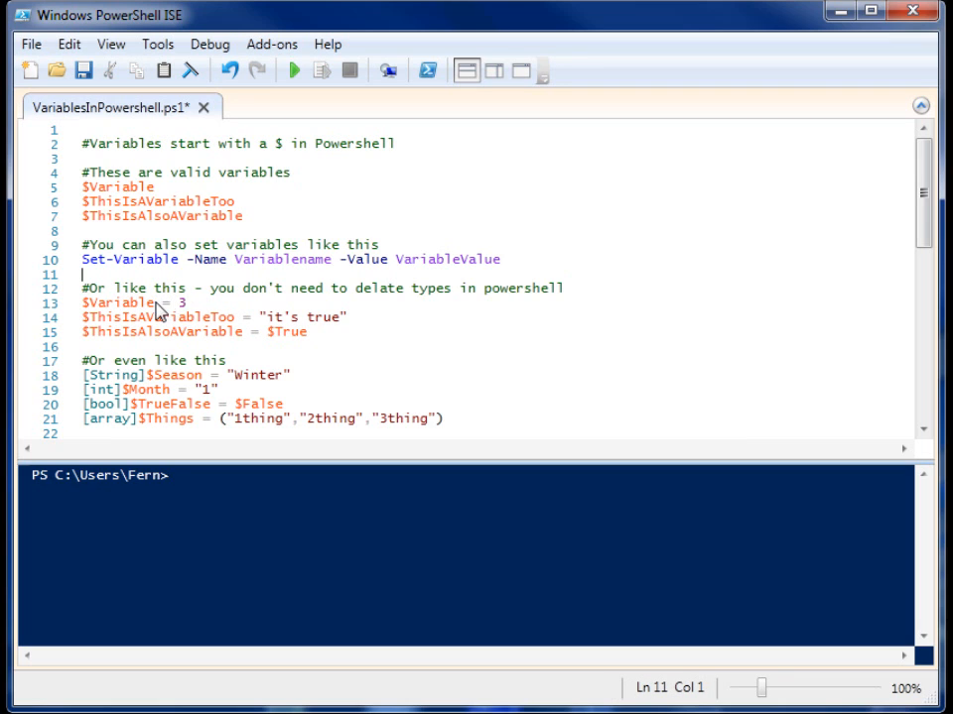
{"action": "mouse_move", "coordinate": [127, 312]}
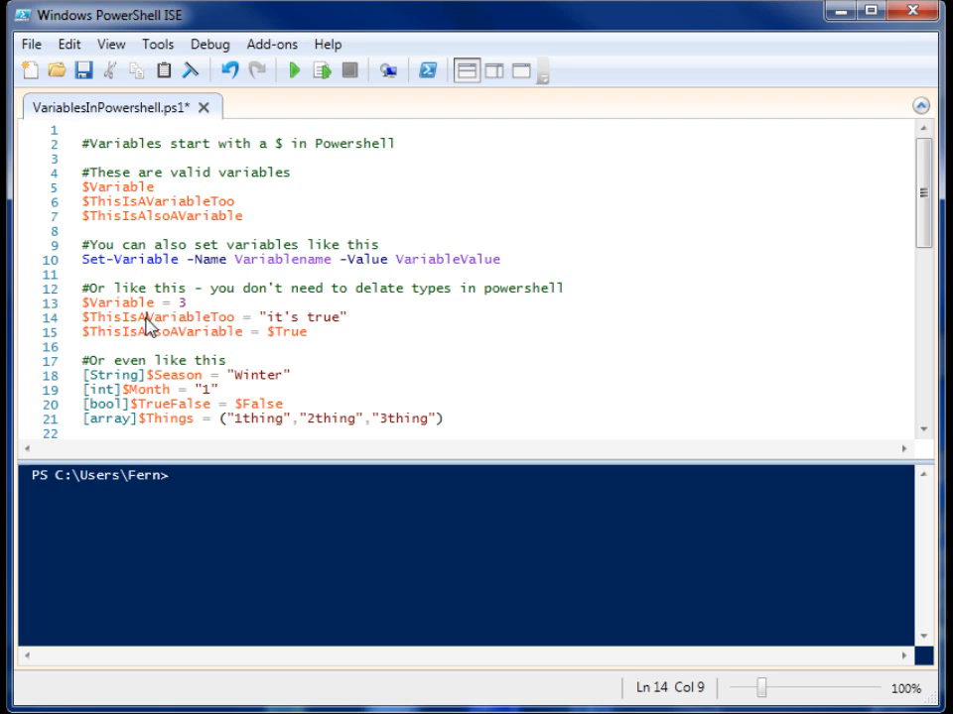
{"action": "left_click", "coordinate": [308, 317]}
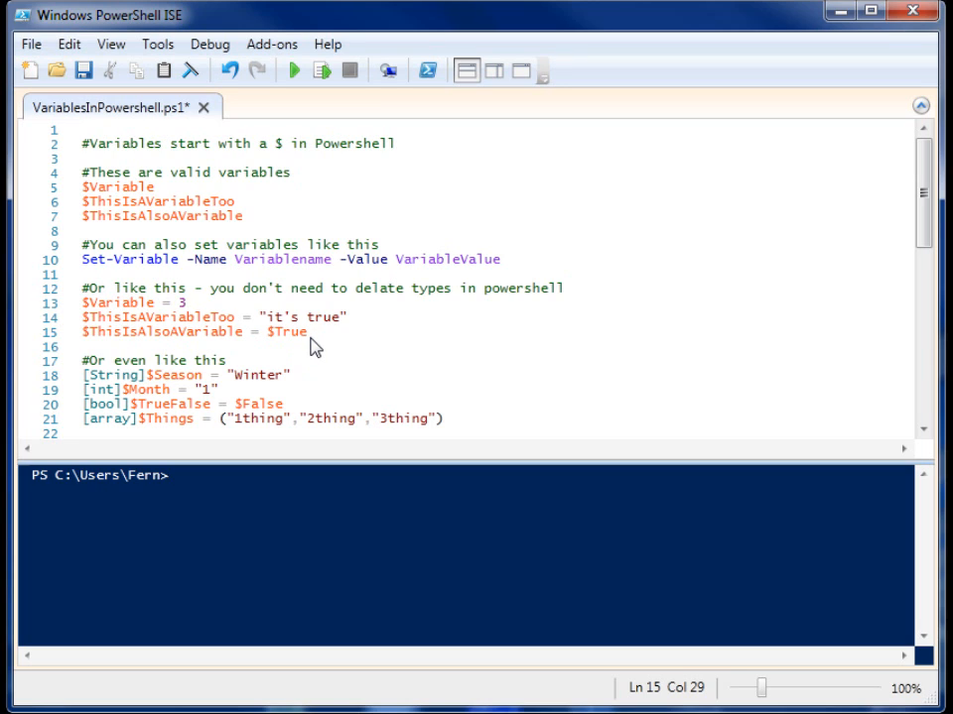
{"action": "mouse_move", "coordinate": [288, 334]}
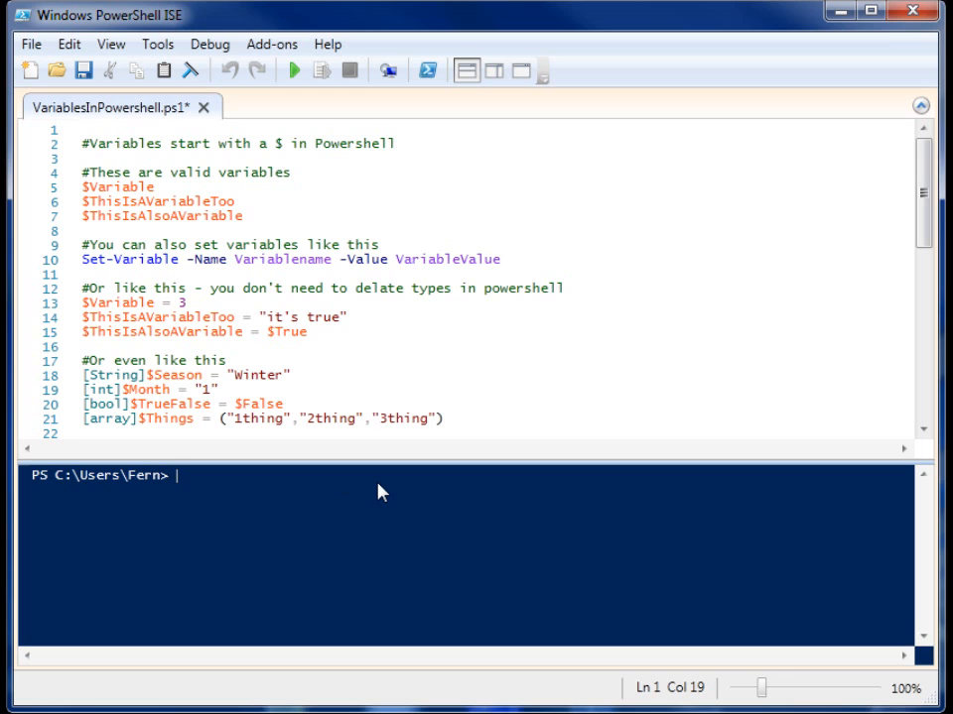
Enter $True.GetType() in the console, completing GetType from IntelliSense.
{"action": "type", "text": "$True."}
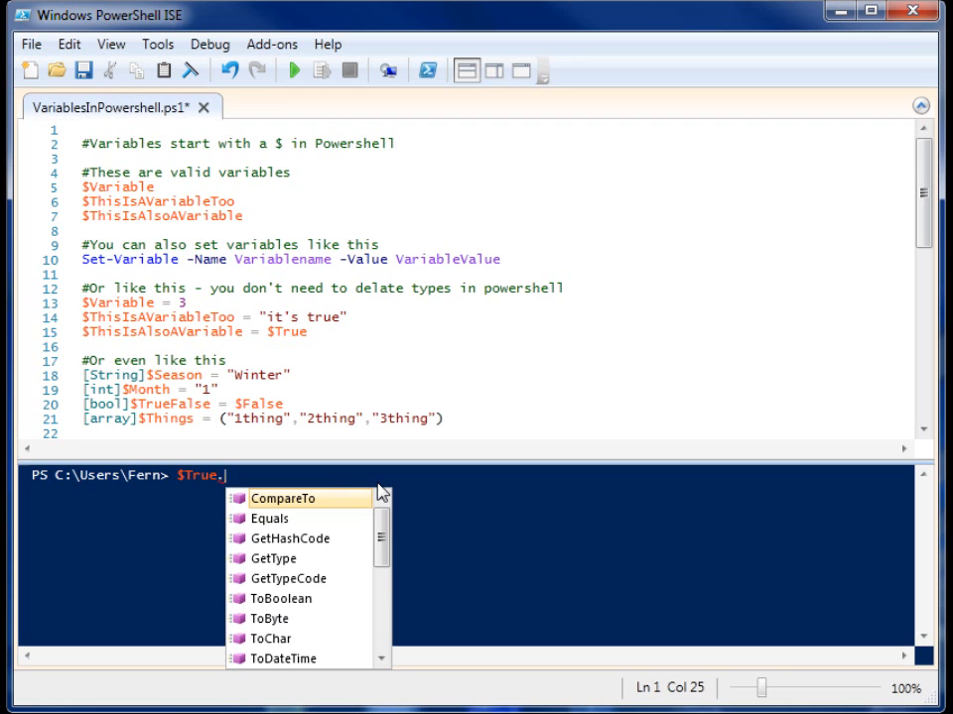
{"action": "type", "text": "get"}
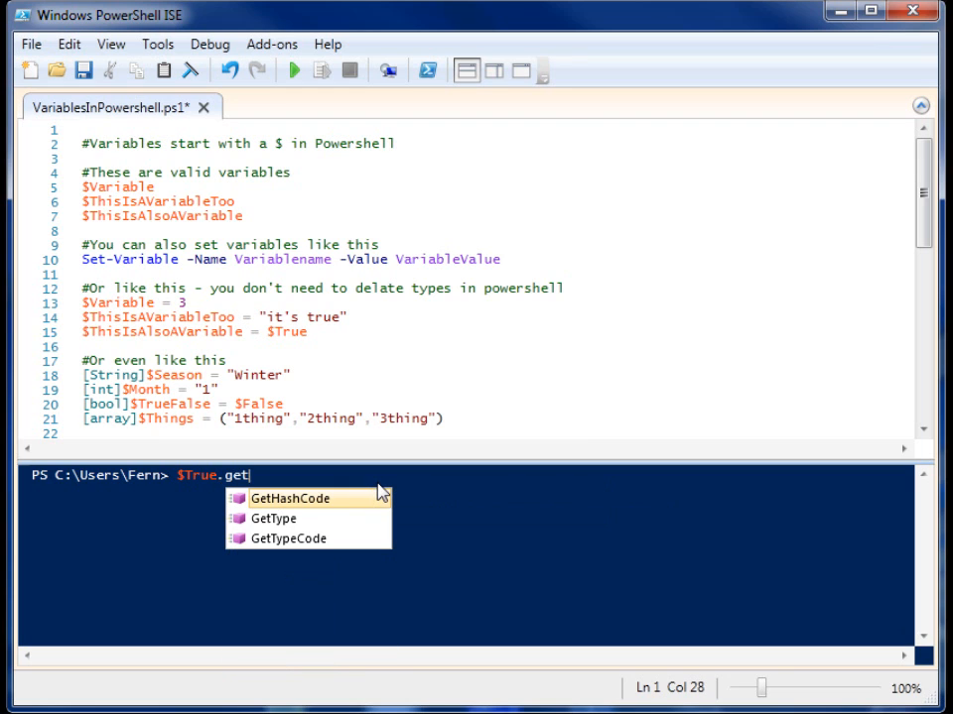
{"action": "left_click", "coordinate": [274, 518]}
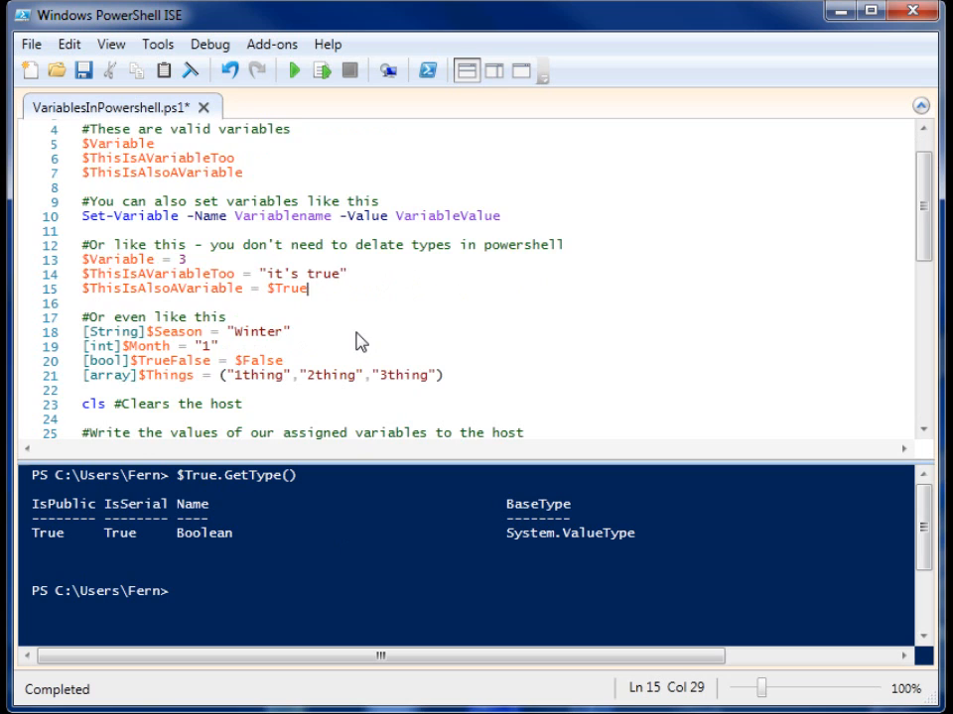
Scroll through the script to review the $Things array and Write-Host lines.
{"action": "scroll", "scroll_direction": "down", "scroll_amount": 3}
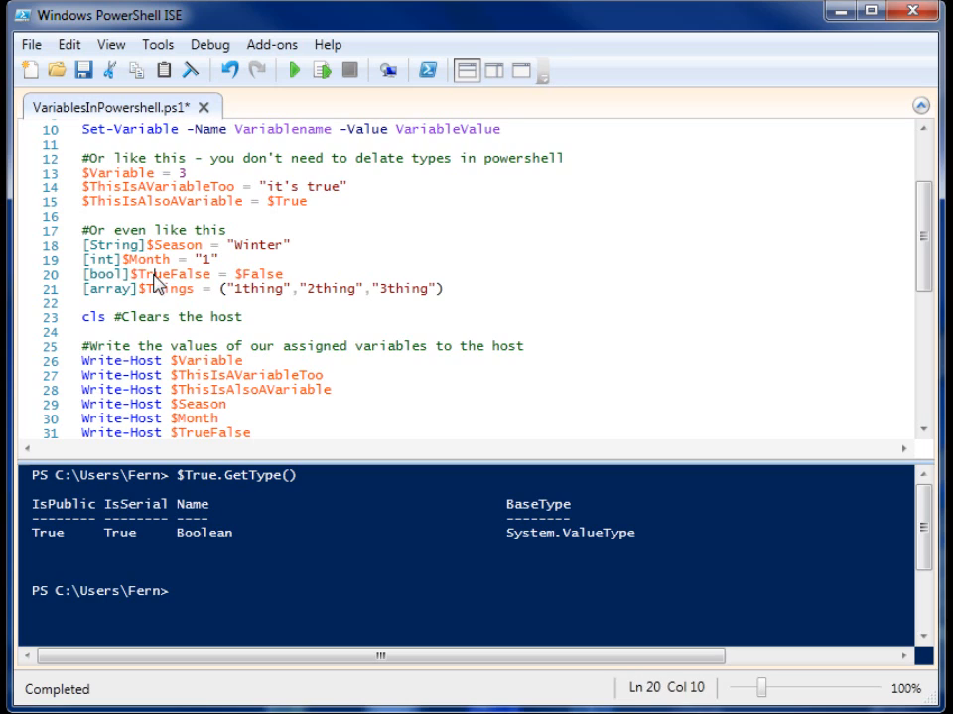
{"action": "mouse_move", "coordinate": [268, 278]}
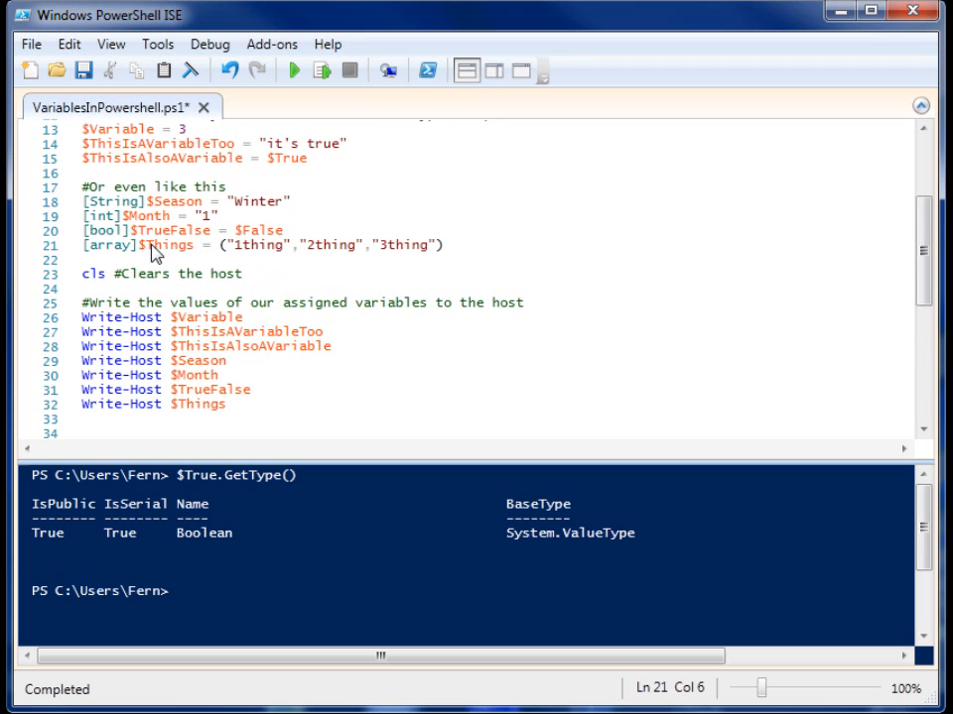
{"action": "double_click", "coordinate": [163, 245]}
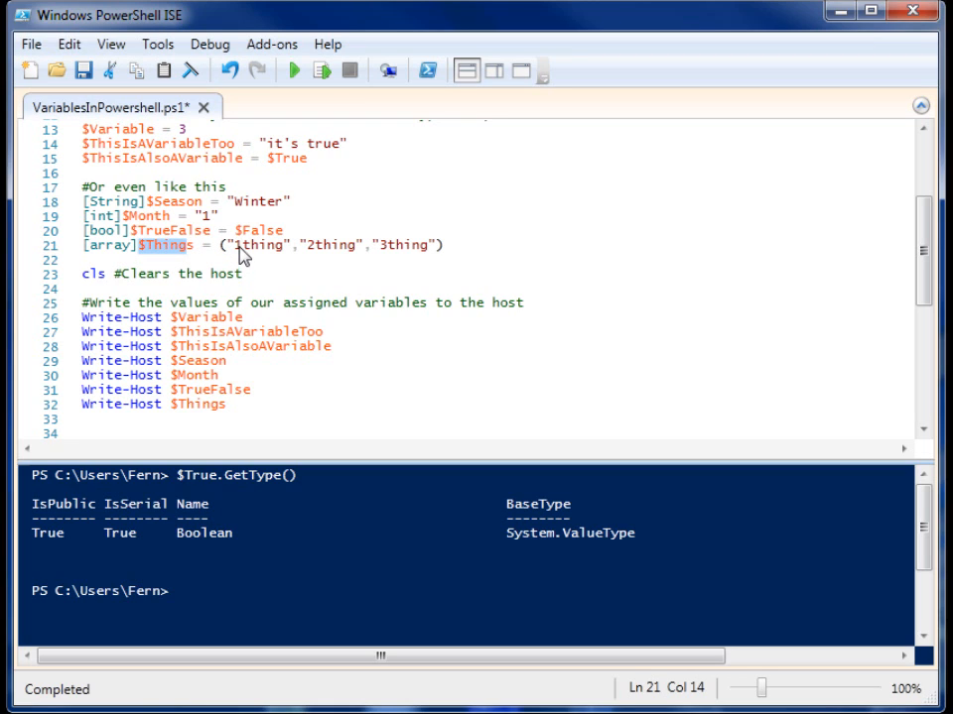
{"action": "left_click_drag", "start_coordinate": [236, 245], "coordinate": [347, 245]}
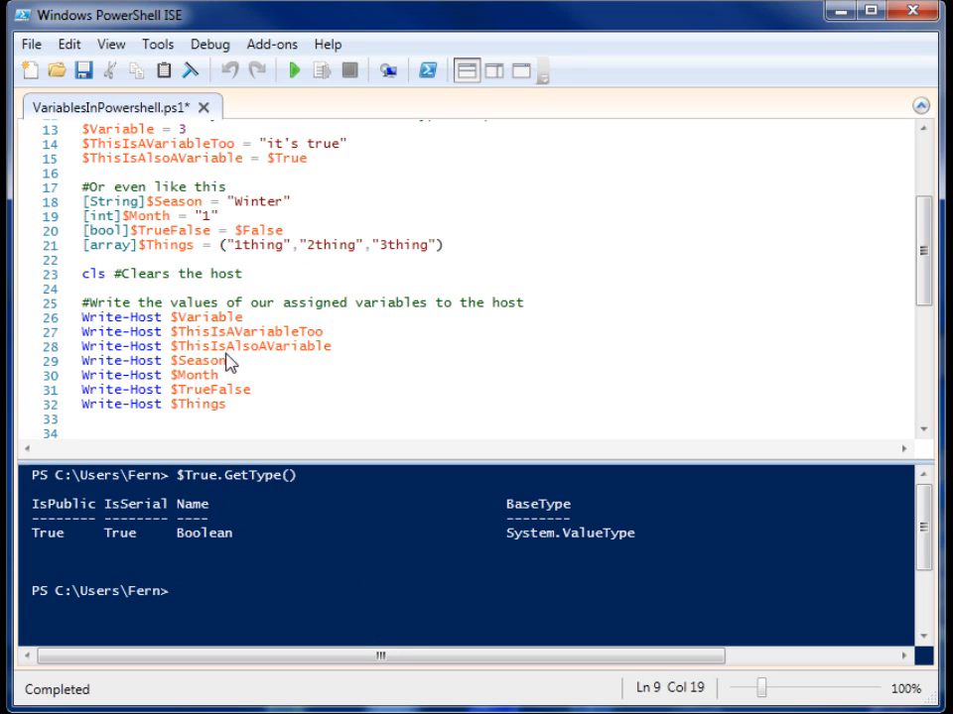
{"action": "mouse_move", "coordinate": [310, 474]}
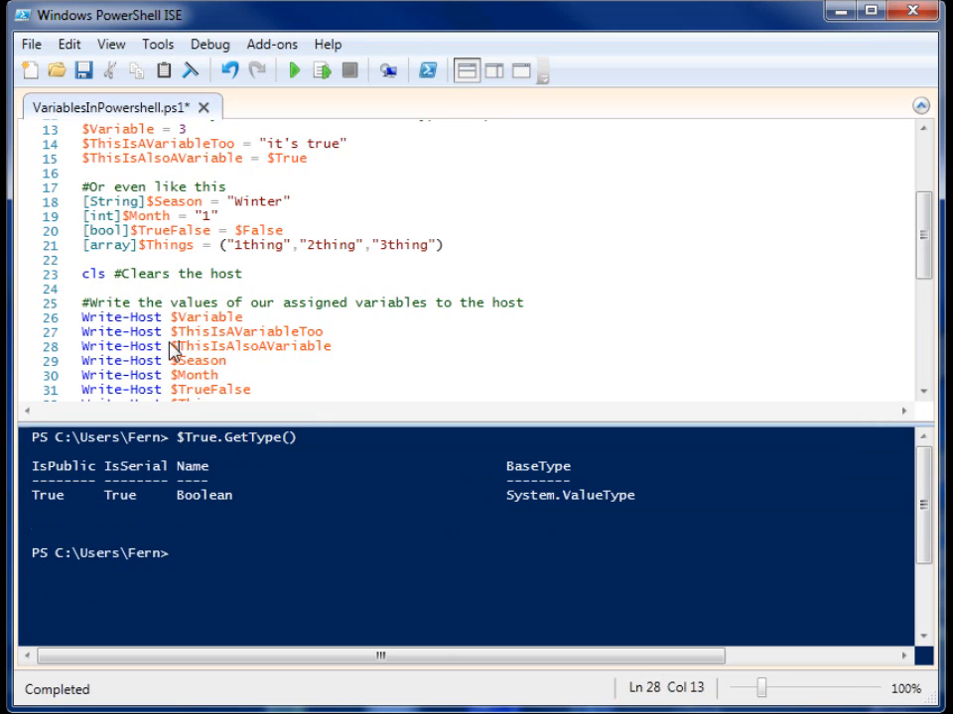
{"action": "double_click", "coordinate": [121, 316]}
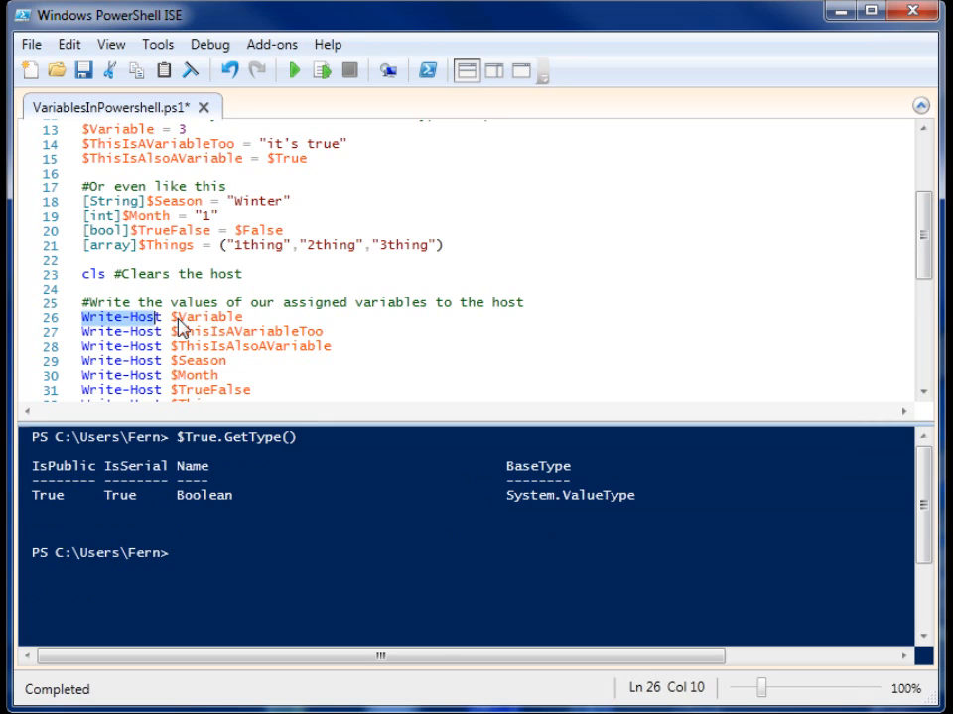
{"action": "left_click", "coordinate": [243, 316]}
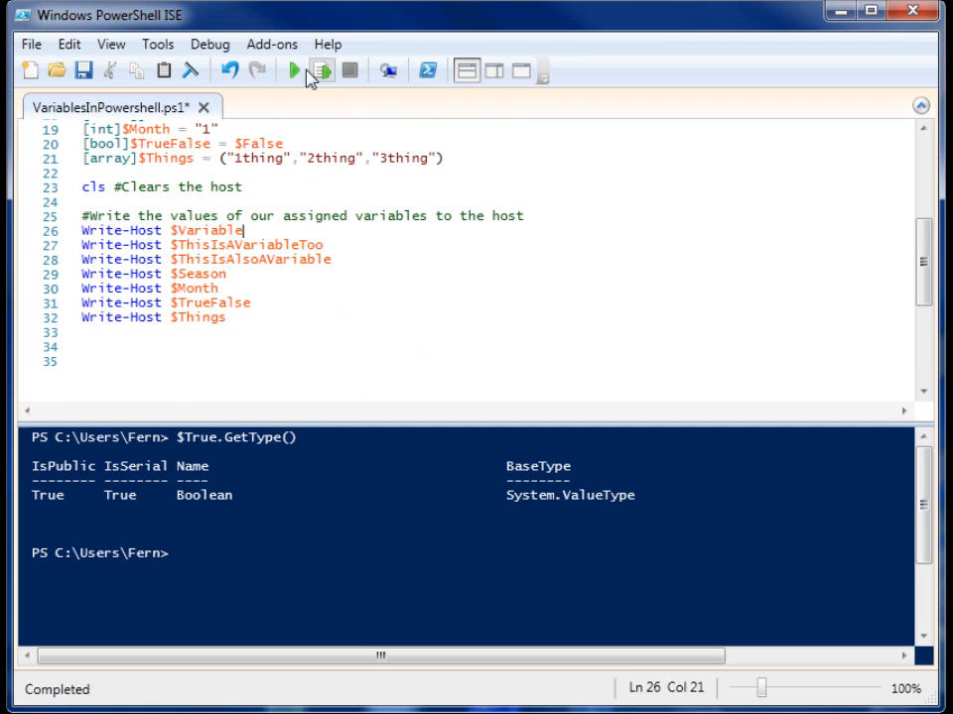
Run the whole variables script so the console prints 3, True, Winter, 1thing 2thing 3thing.
{"action": "left_click", "coordinate": [293, 71]}
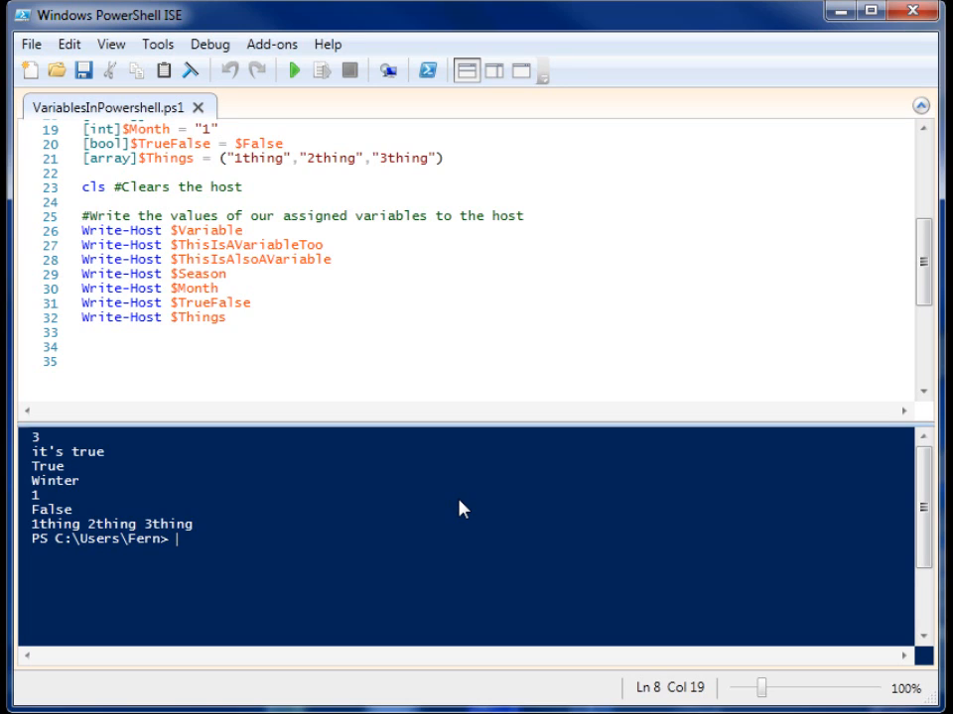
{"action": "type", "text": "$t"}
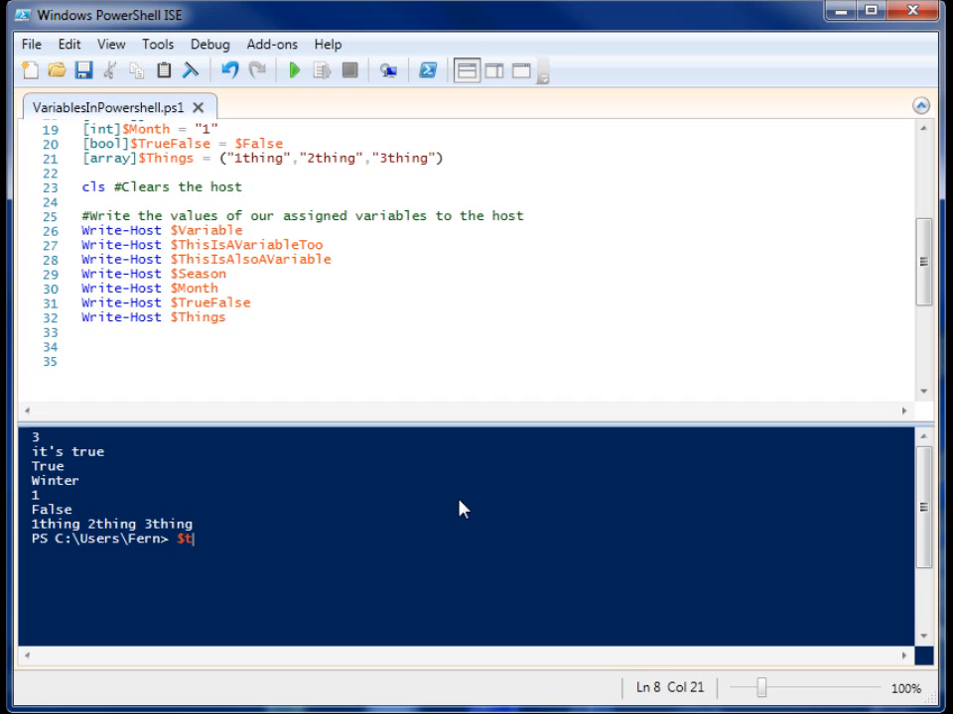
Query $Things[0], $Things[1] and $Things[3], returning 1thing, 2thing and nothing.
{"action": "type", "text": "hings"}
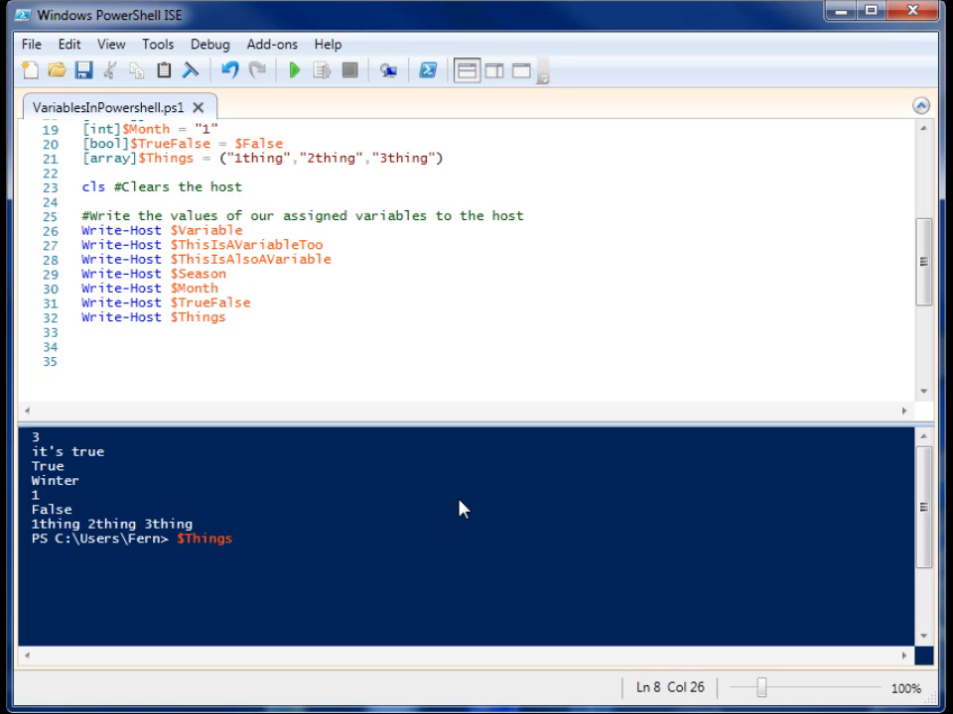
{"action": "type", "text": "["}
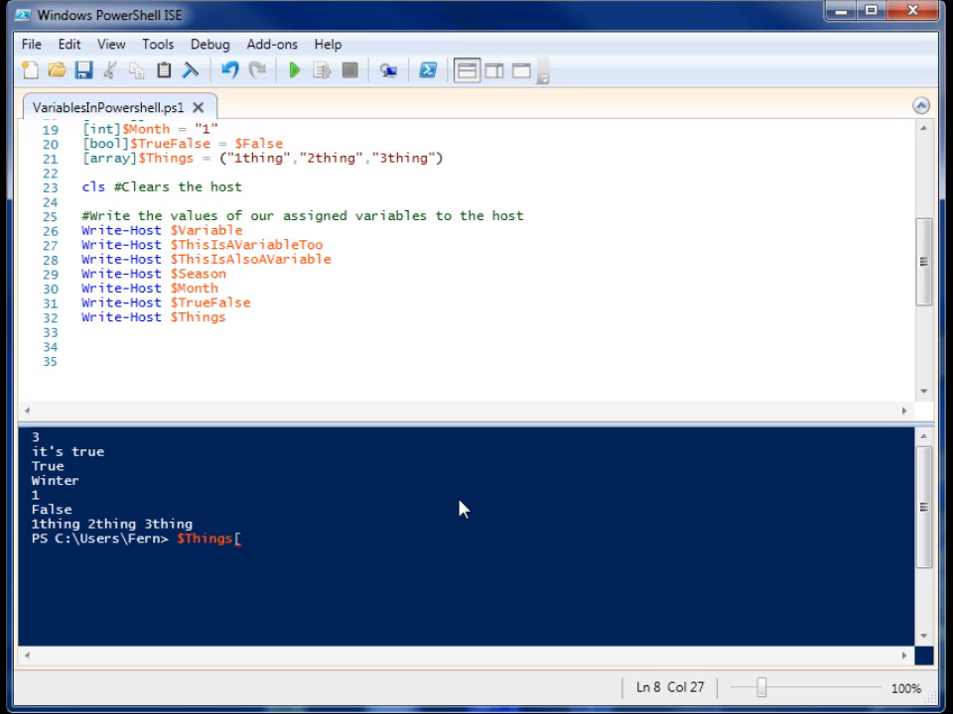
{"action": "type", "text": "0"}
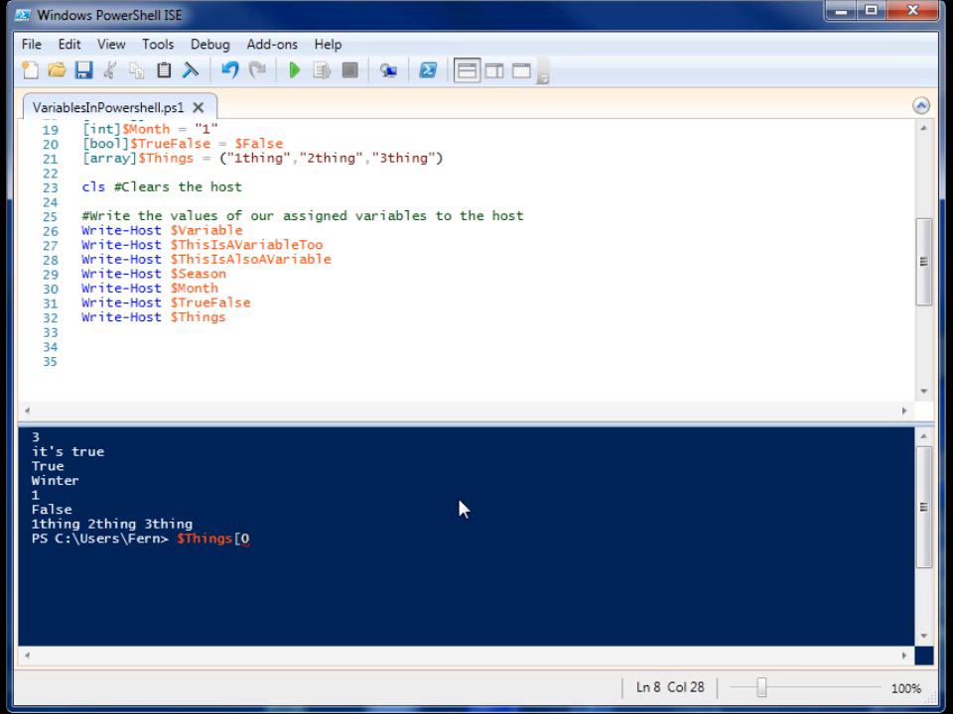
{"action": "type", "text": "]"}
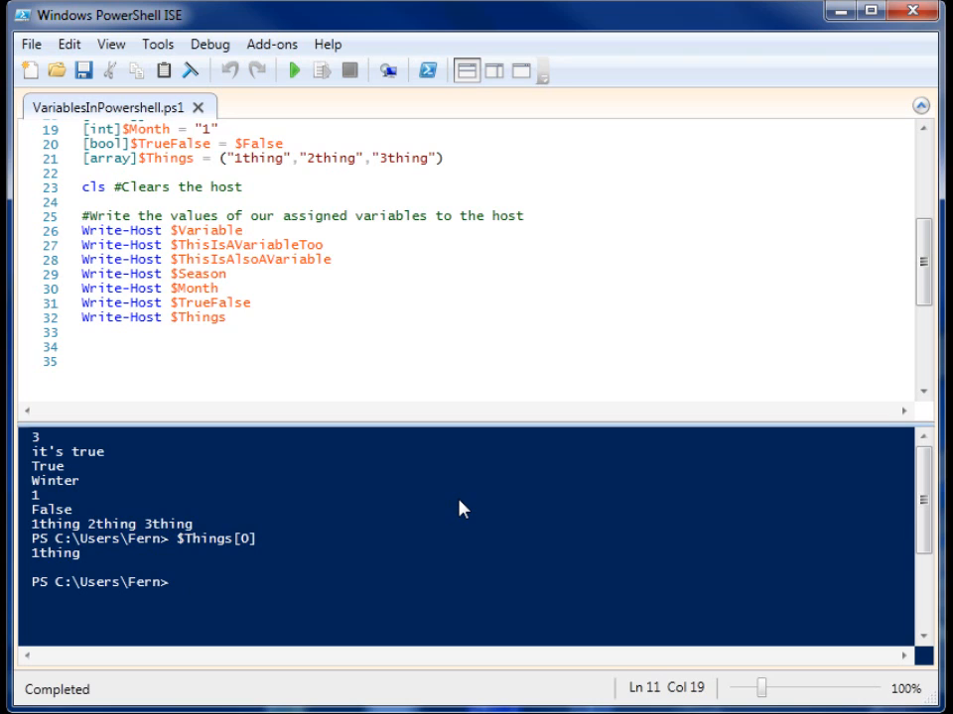
{"action": "type", "text": "$Things[]"}
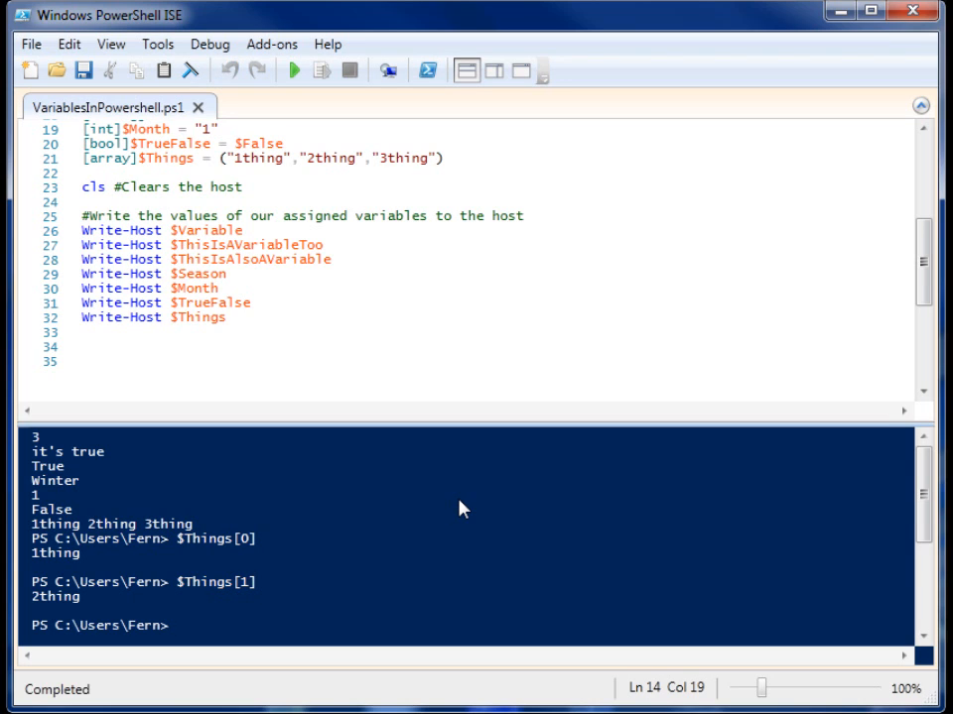
{"action": "type", "text": "$Things[]"}
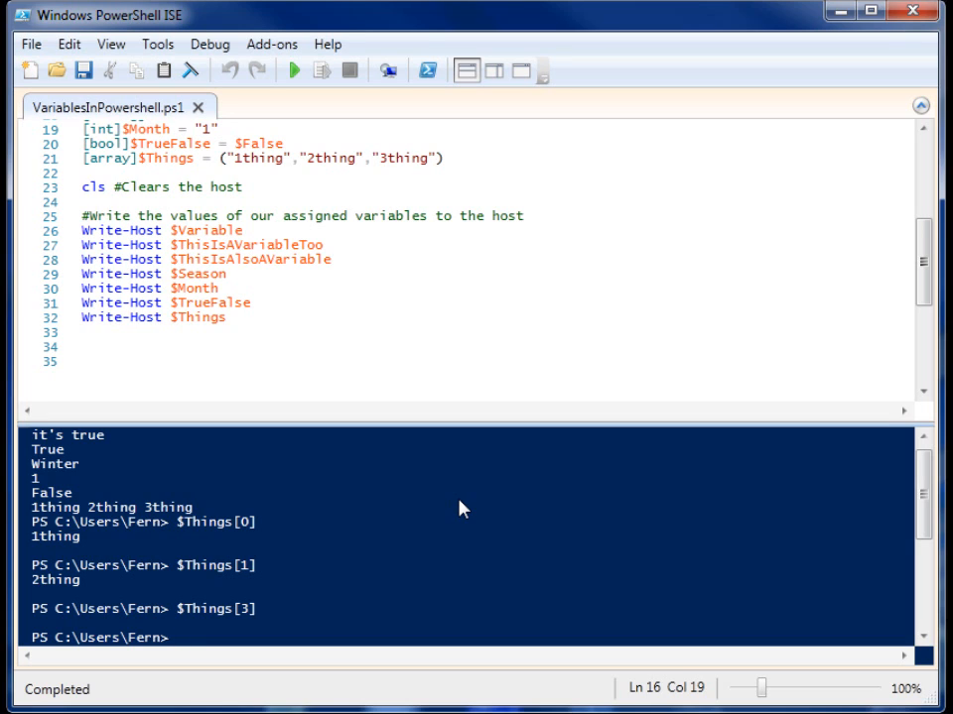
Check $Things[3].length (nothing) and $Things[2].length (6) in the console.
{"action": "type", "text": "$Things[3])"}
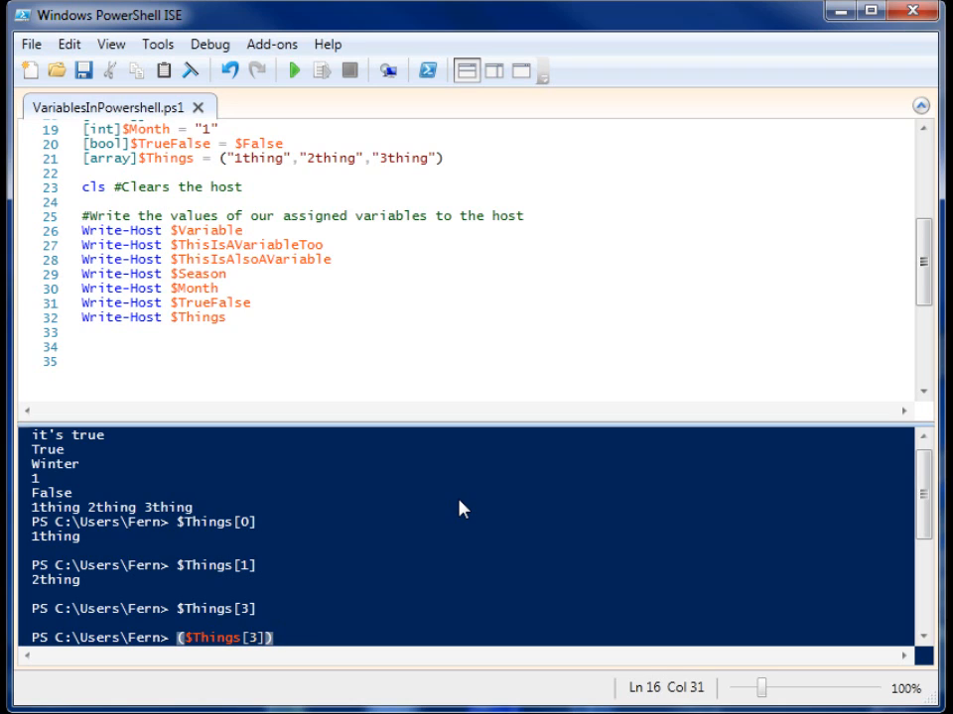
{"action": "type", "text": "."}
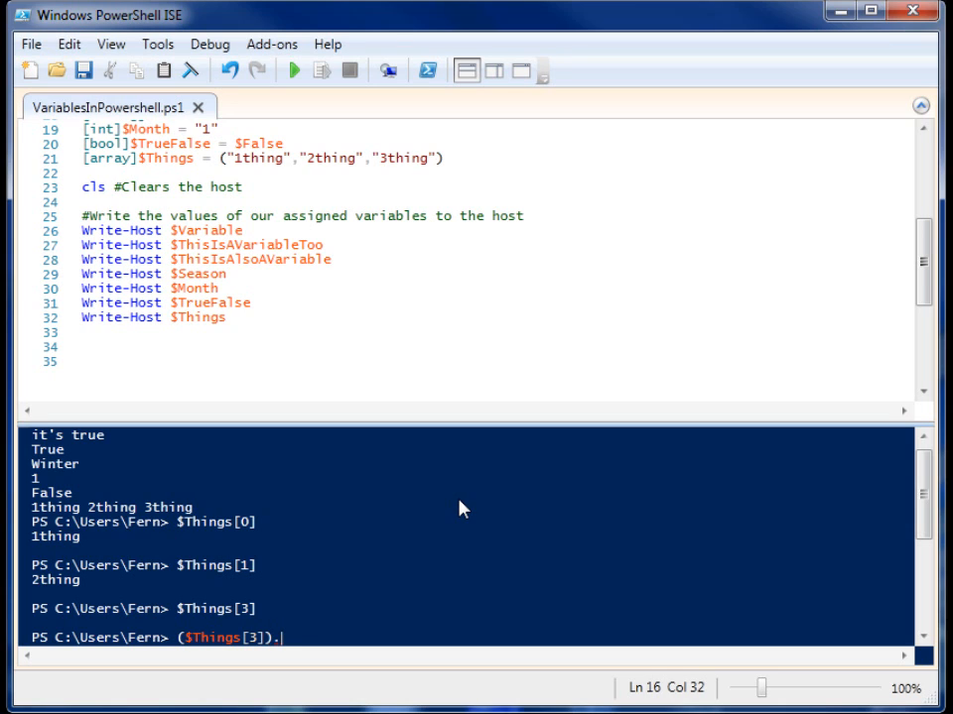
{"action": "type", "text": "le"}
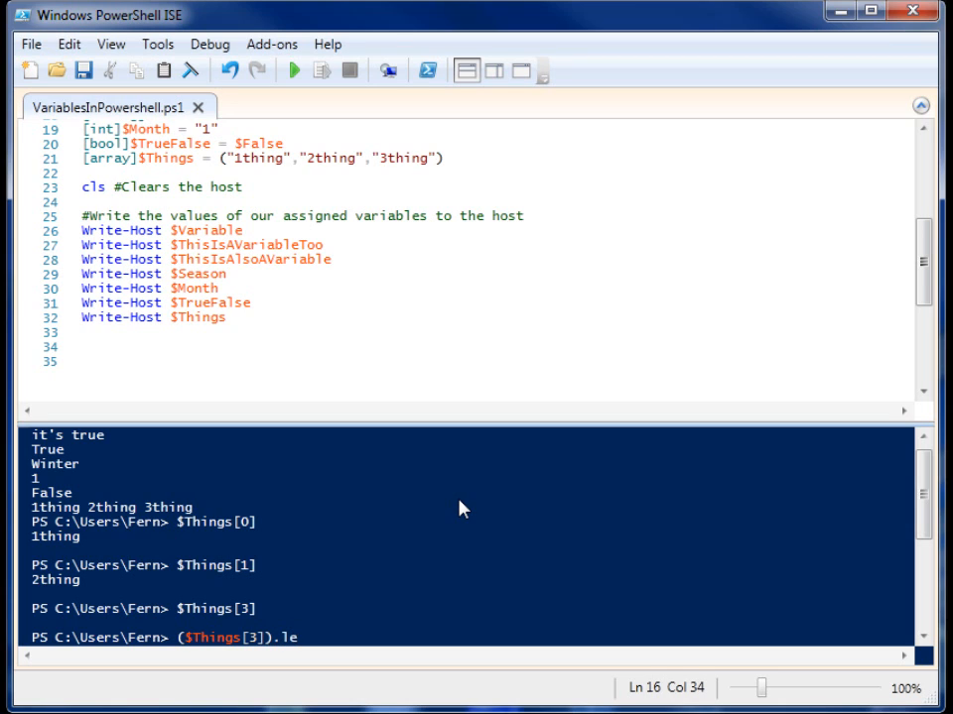
{"action": "type", "text": "ng"}
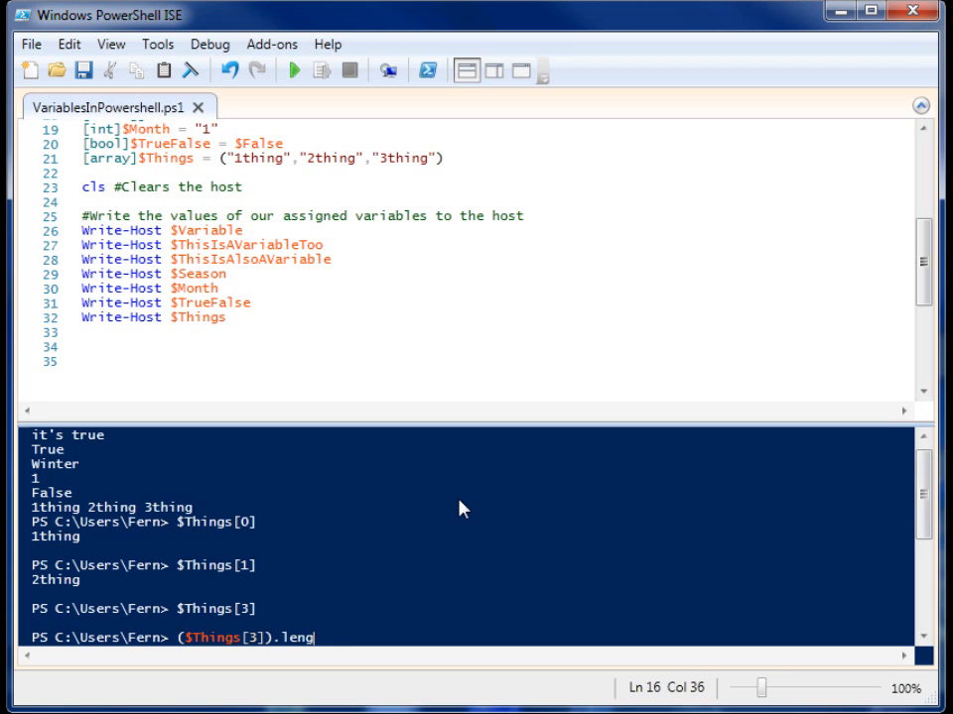
{"action": "type", "text": "th"}
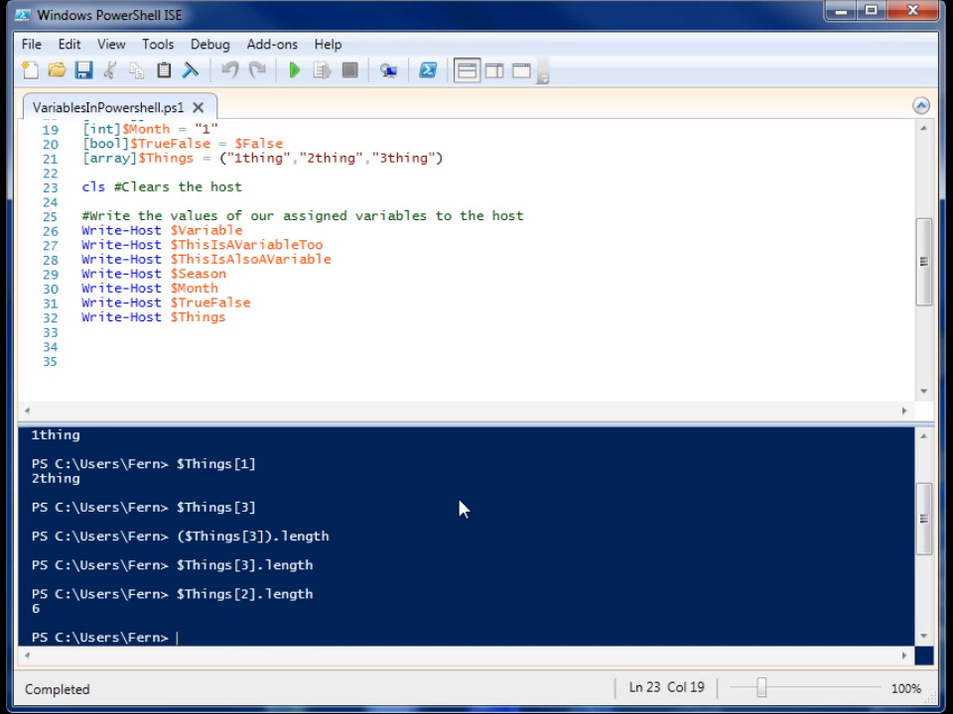
{"action": "type", "text": "$Things[2].length"}
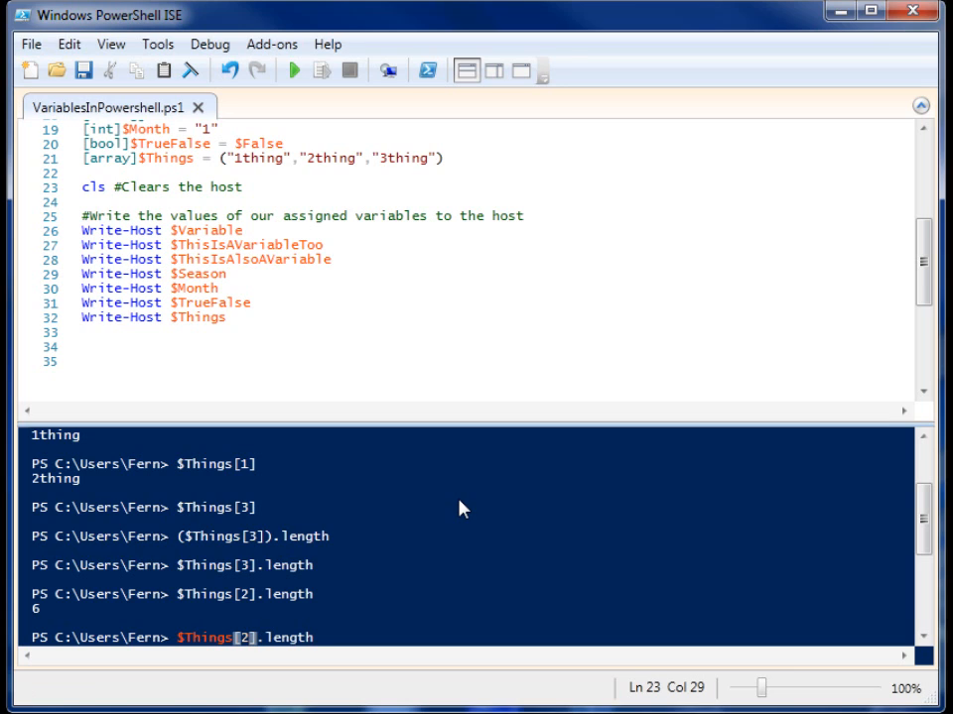
{"action": "left_click", "coordinate": [316, 637]}
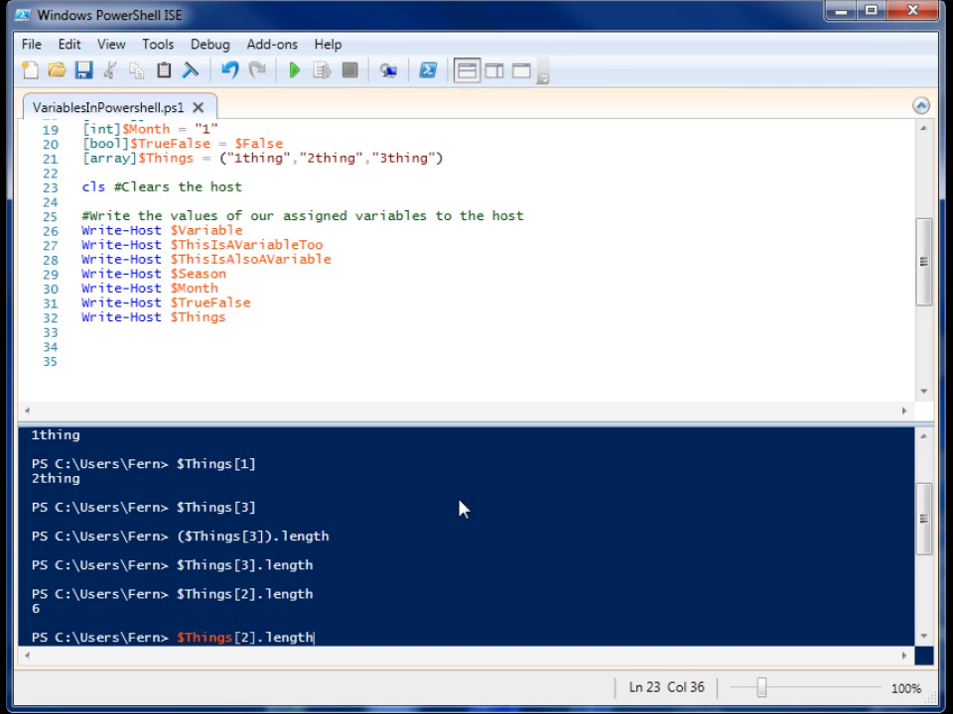
{"action": "mouse_move", "coordinate": [456, 571]}
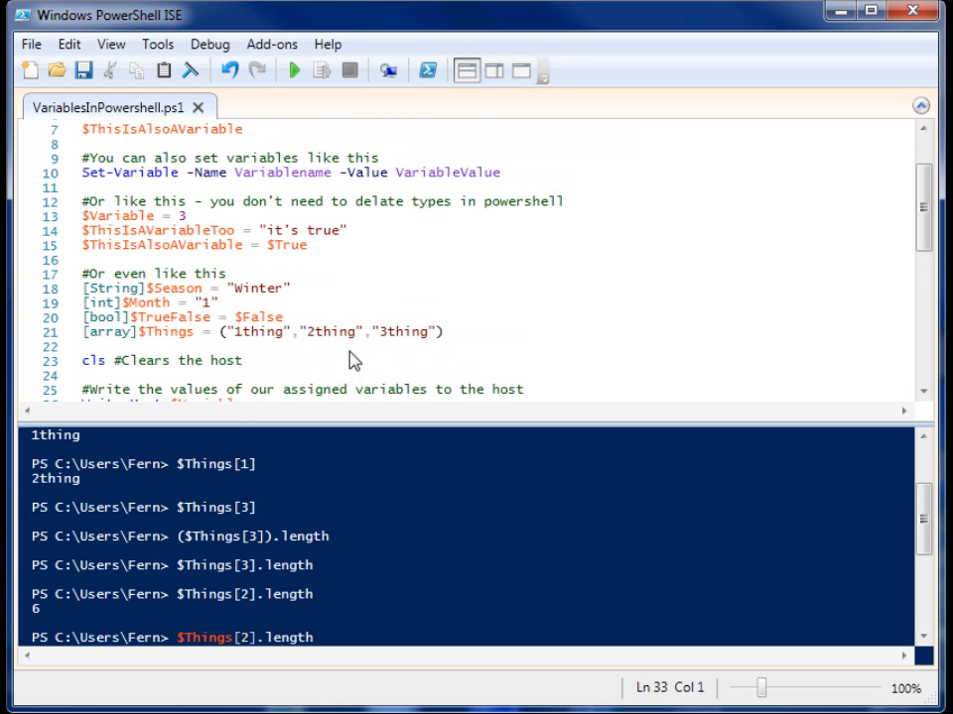
{"action": "left_click", "coordinate": [358, 245]}
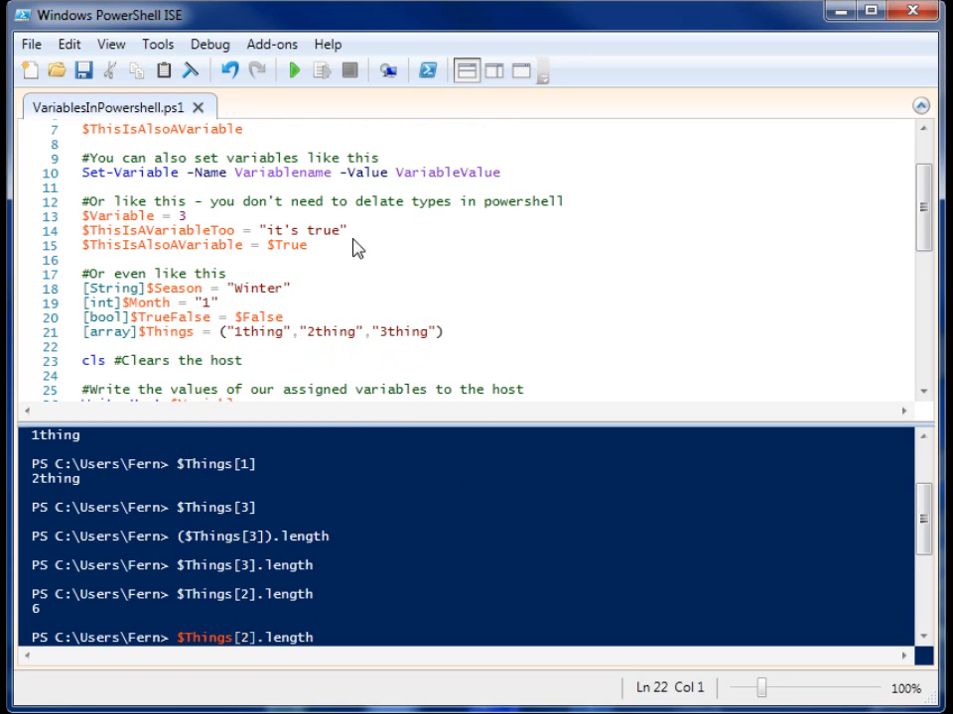
{"action": "mouse_move", "coordinate": [368, 255]}
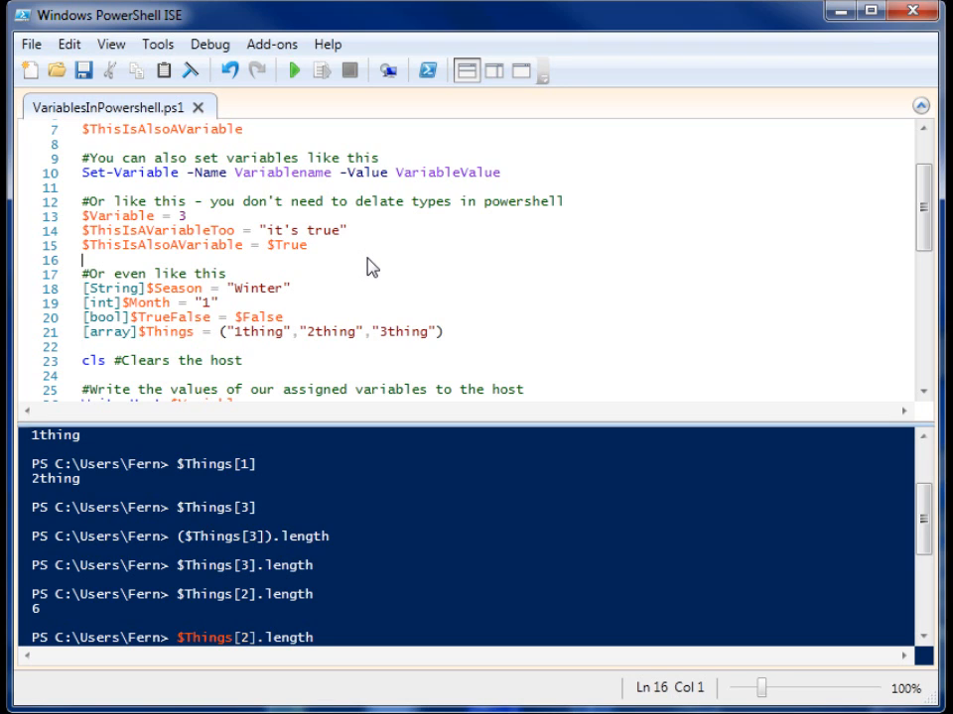
{"action": "scroll", "scroll_direction": "down", "scroll_amount": 3}
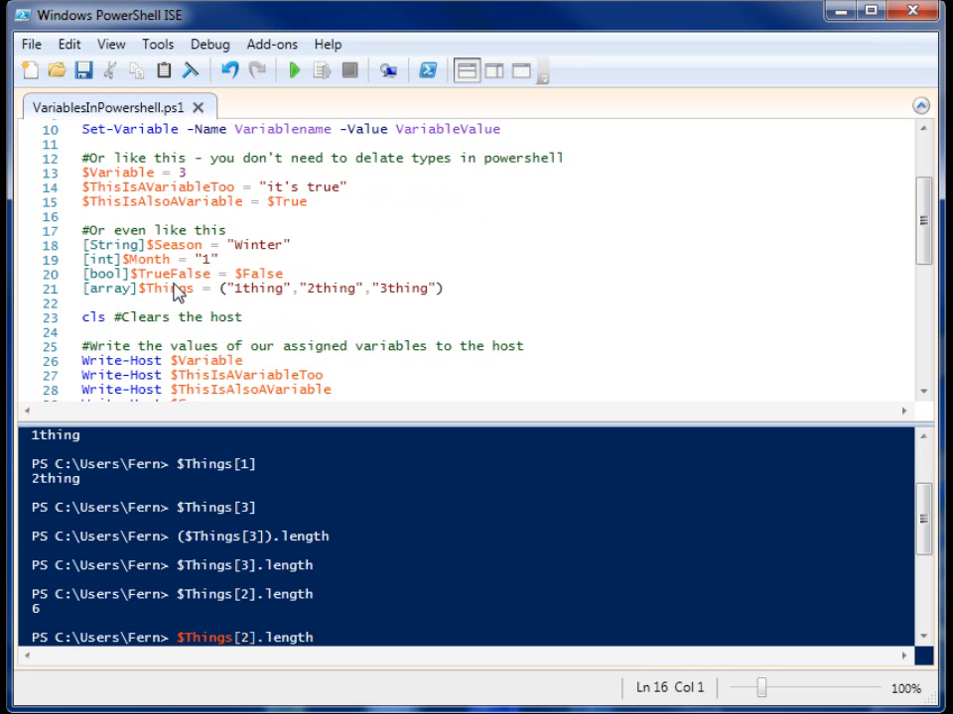